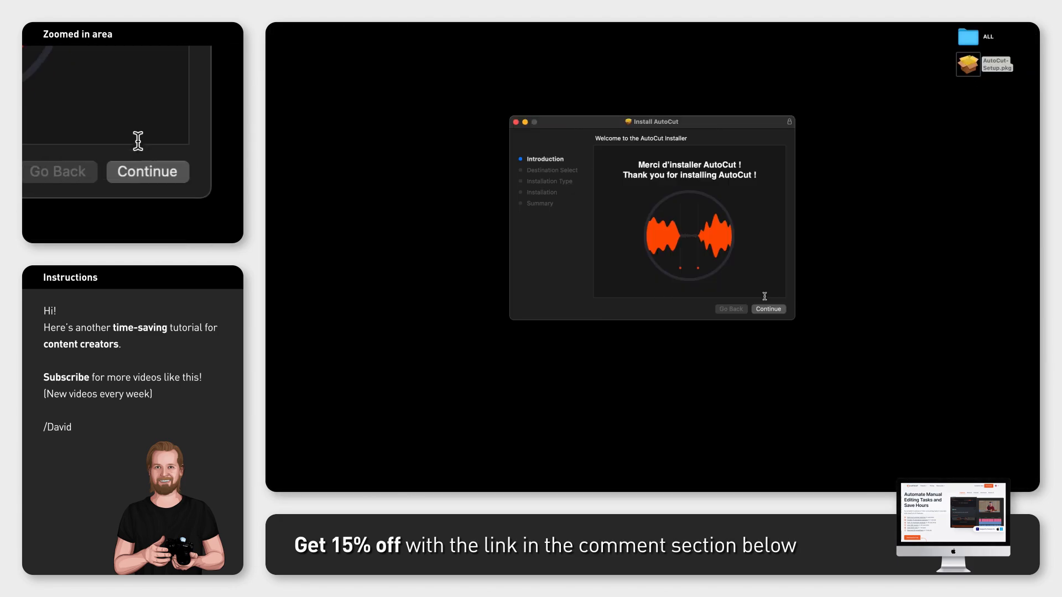
Continue past the Introduction page of the AutoCut installer.
{"action": "left_click", "coordinate": [768, 309]}
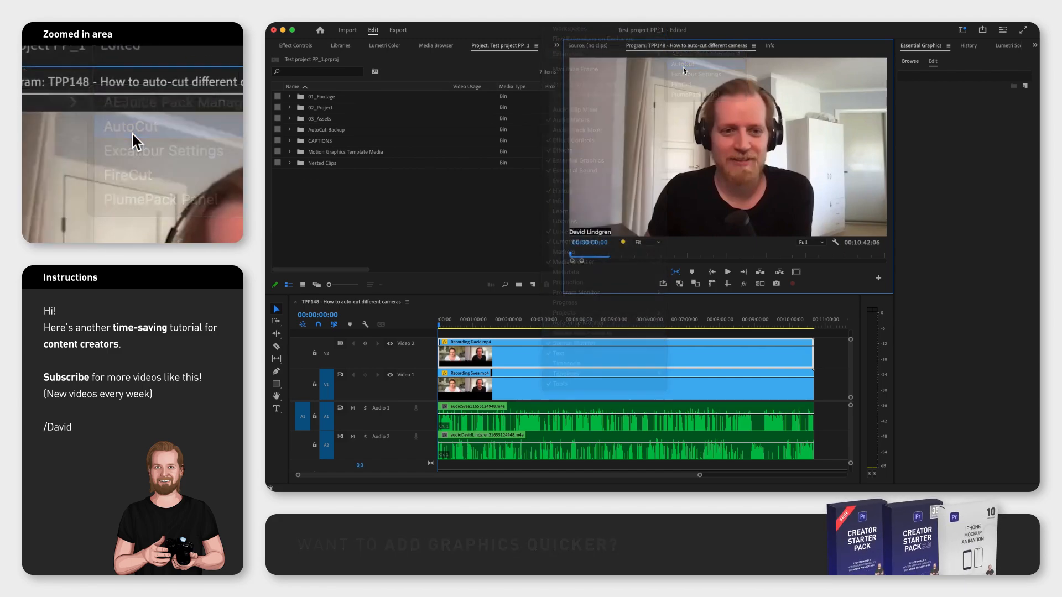
Show the AutoCut extension panel with its homepage of editing tools.
{"action": "left_click", "coordinate": [130, 126]}
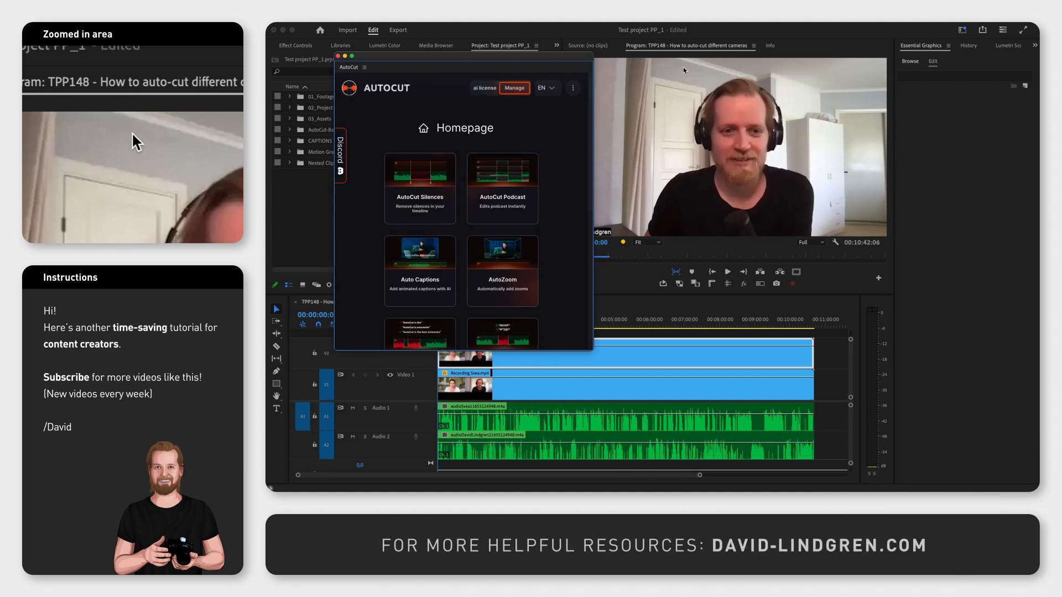
{"action": "mouse_move", "coordinate": [502, 189]}
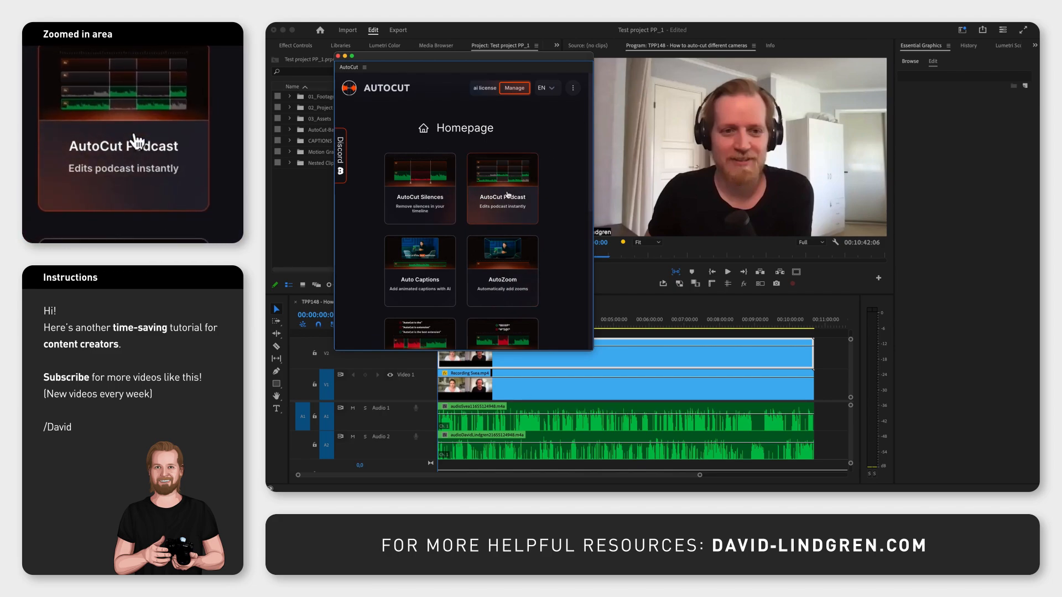
In AutoCut Podcast, name speakers Svea (A1) and David (A2) and show Svea on camera Track V1.
{"action": "left_click", "coordinate": [503, 188]}
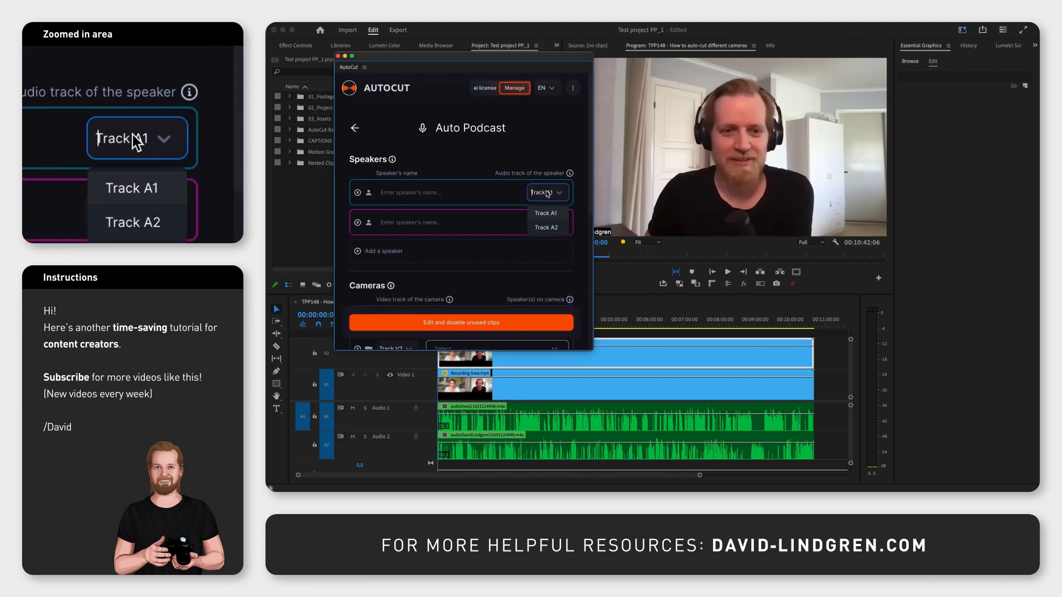
{"action": "type", "text": "Svea"}
{"action": "left_click", "coordinate": [449, 222]}
{"action": "type", "text": "David"}
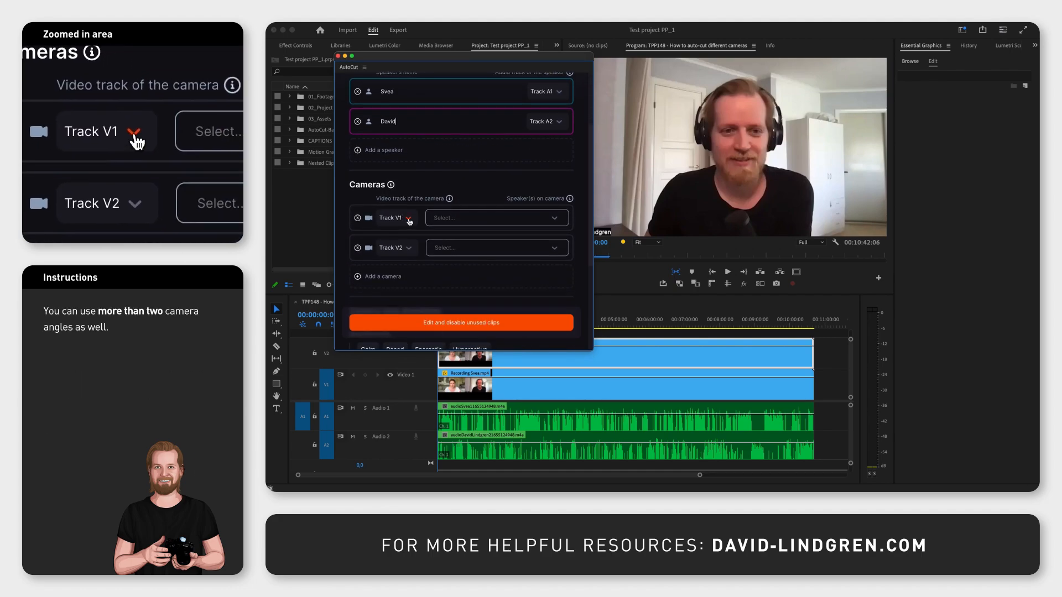
{"action": "left_click", "coordinate": [497, 218]}
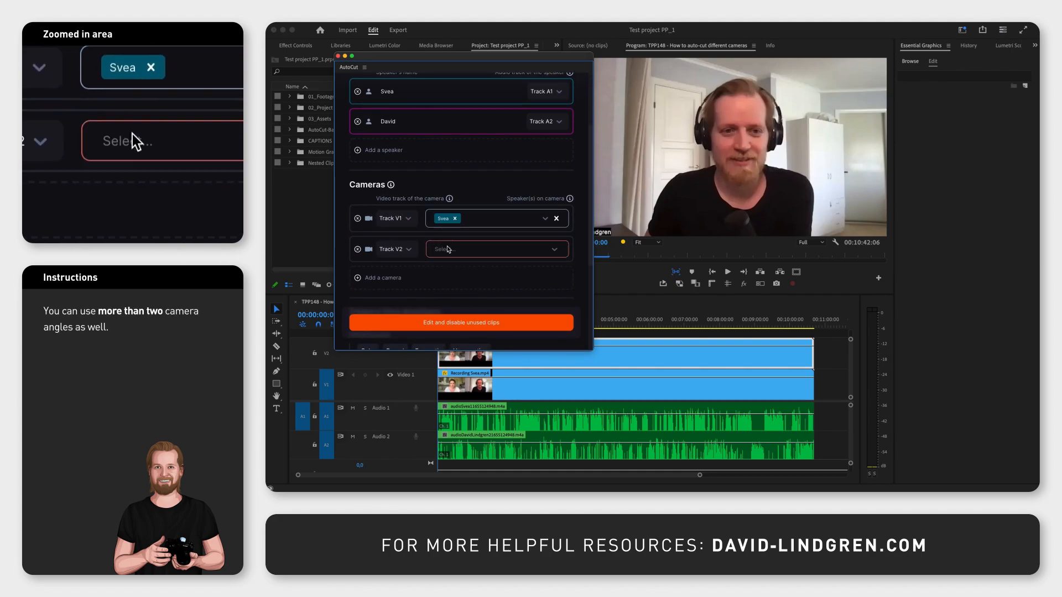
{"action": "scroll", "scroll_direction": "down", "scroll_amount": 3}
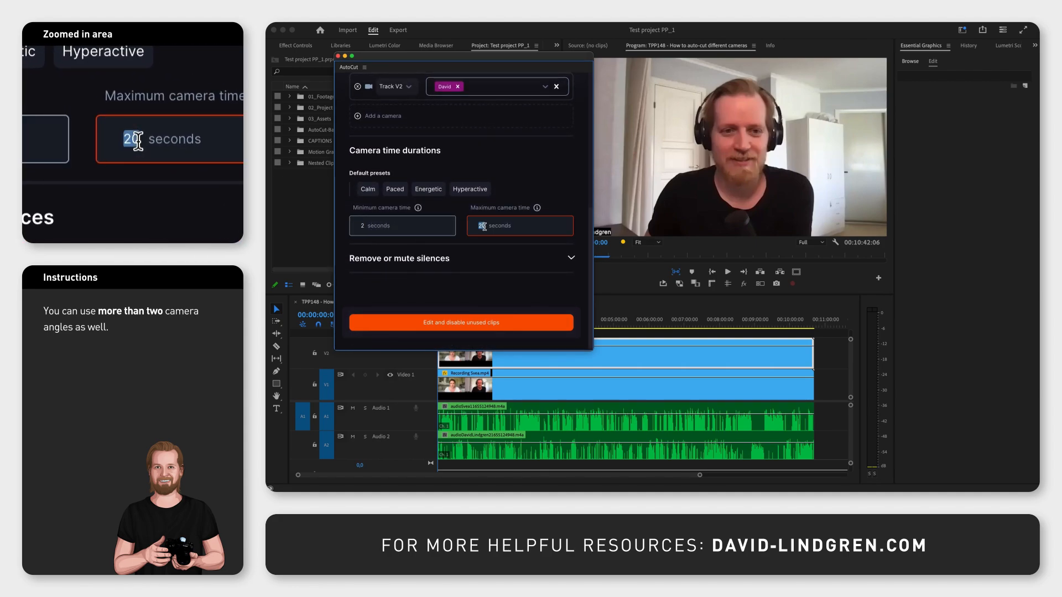
Set maximum camera time to 15 seconds, mute silences, and run the edit disabling unused clips.
{"action": "type", "text": "15"}
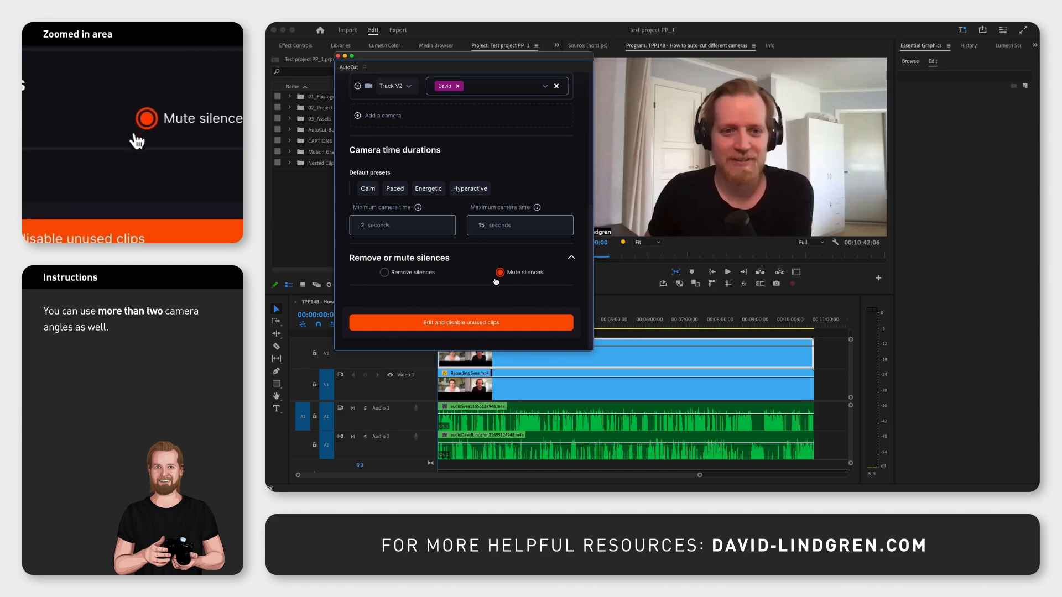
{"action": "left_click", "coordinate": [460, 322]}
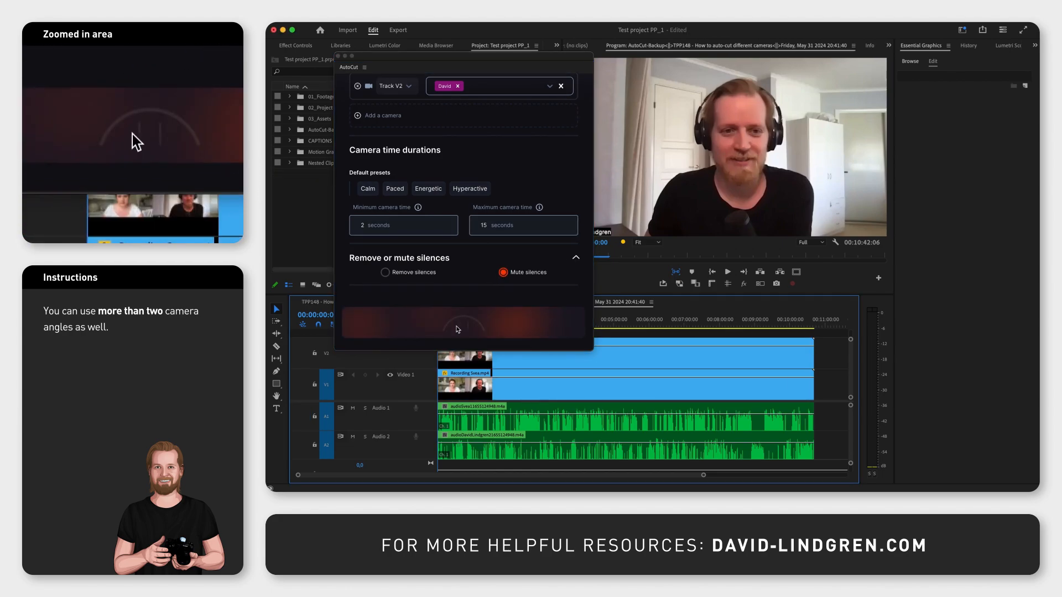